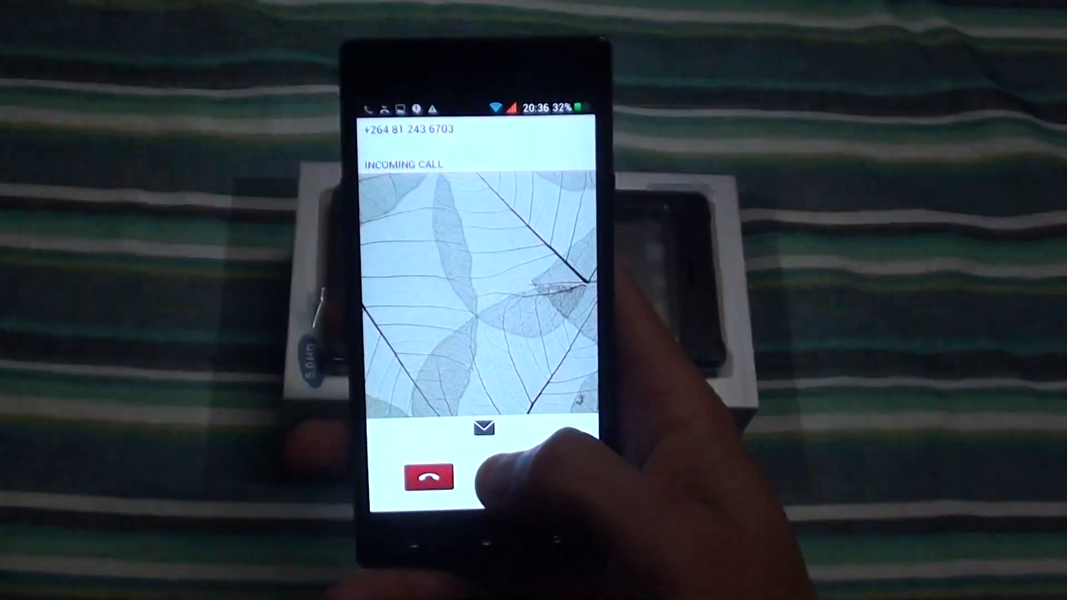
Respond to the incoming call from the +264 number on the call screen
{"action": "left_click", "coordinate": [482, 427]}
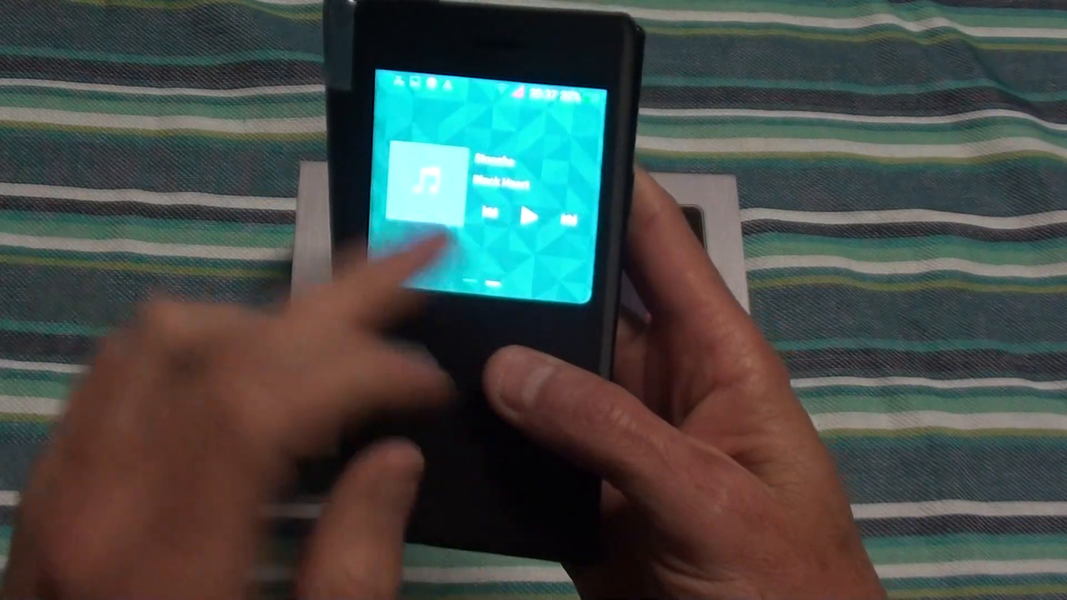
Try the music controls in the flip-case window before opening the cover
{"action": "left_click", "coordinate": [531, 216]}
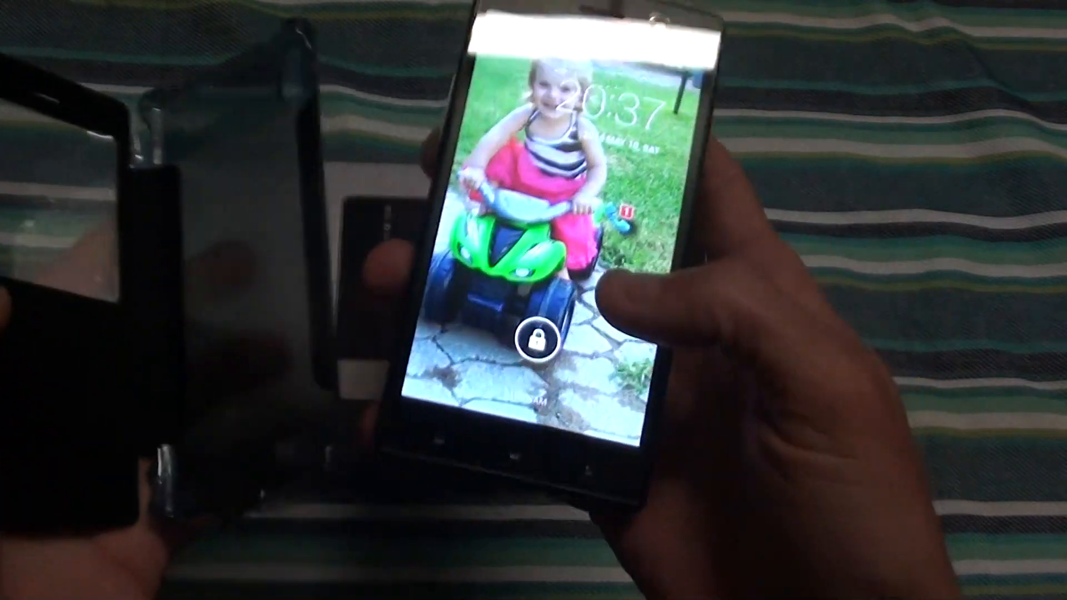
Unlock the phone and swipe the launcher to reach the app grid
{"action": "left_click", "coordinate": [538, 340]}
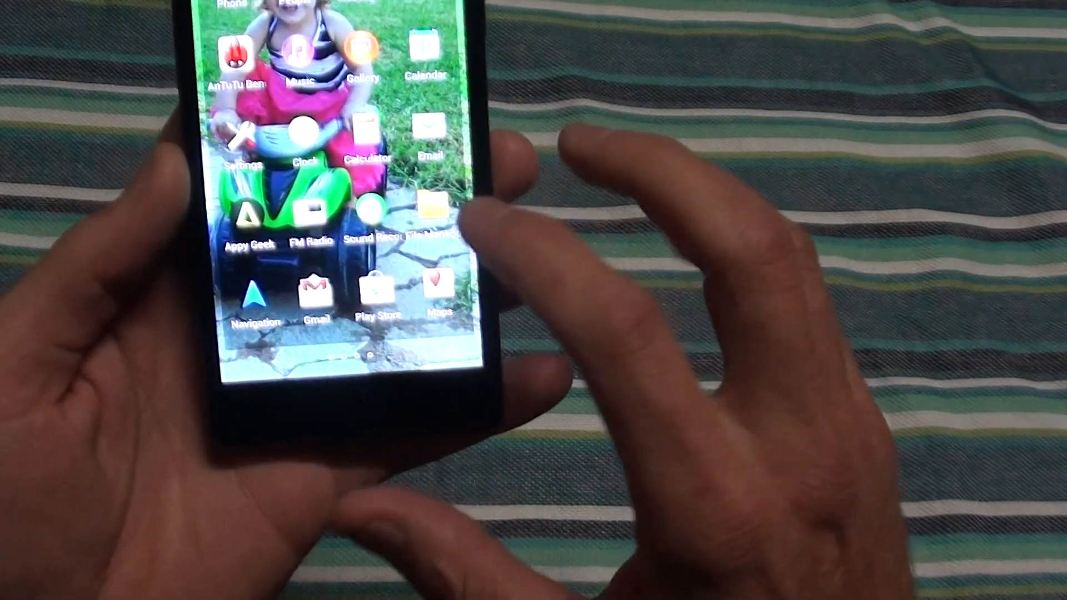
{"action": "scroll", "scroll_direction": "left", "scroll_amount": 3}
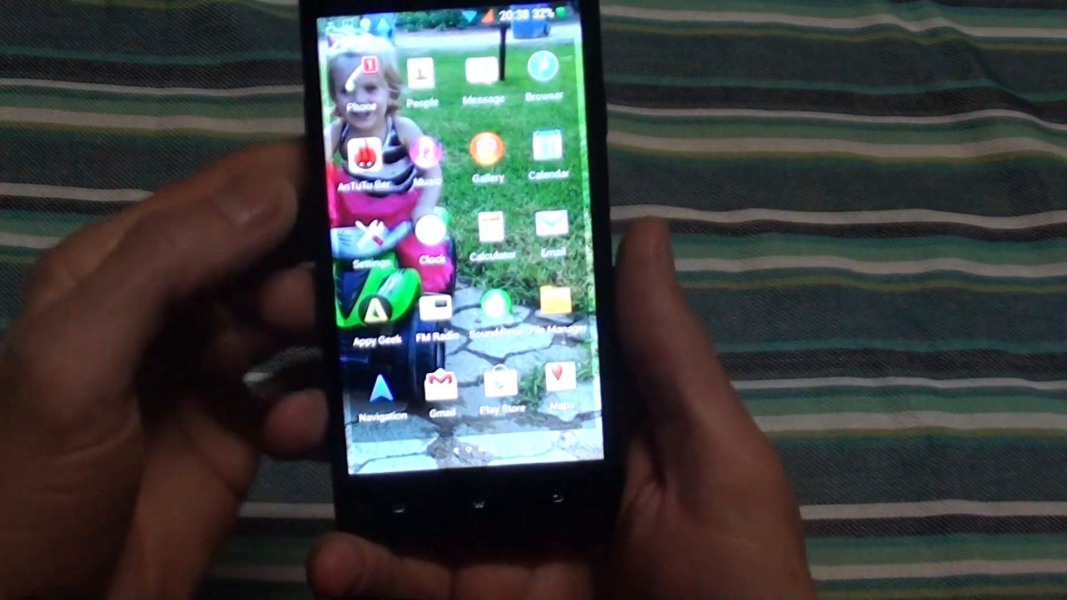
Launch AnTuTu Benchmark and view the Ranking chart comparing the 27103 score with other phones
{"action": "left_click", "coordinate": [366, 156]}
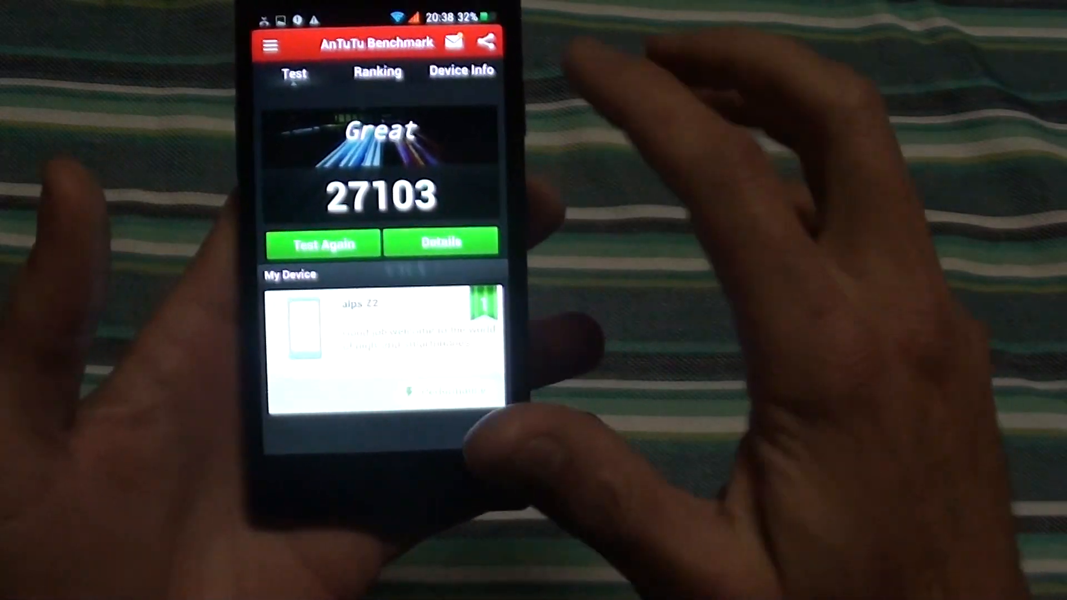
{"action": "left_click", "coordinate": [362, 71]}
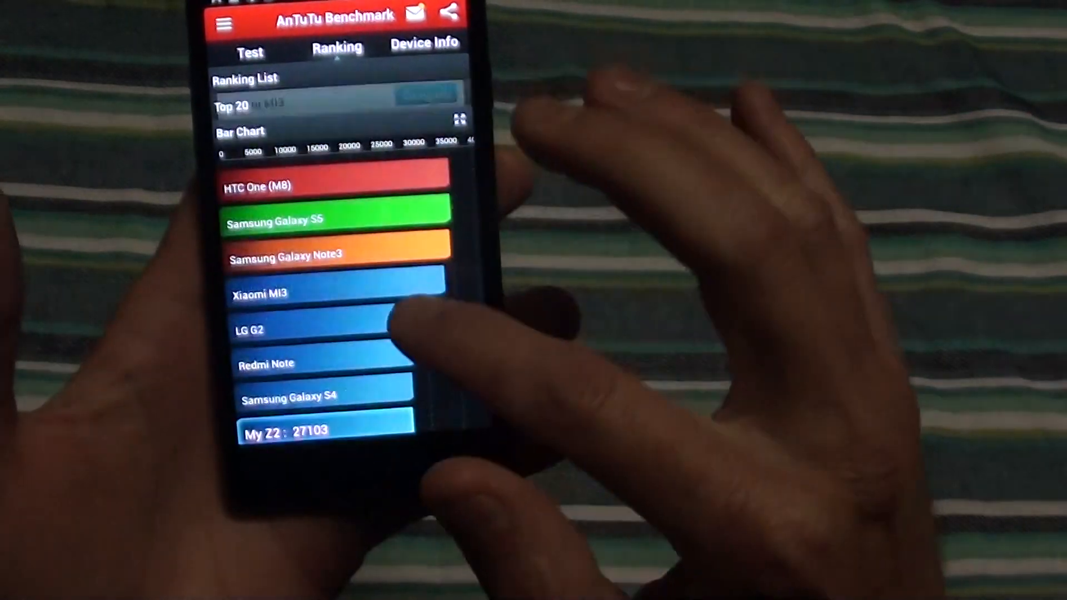
Scroll the Ranking view down to the tiered list of phones like Xperia Z, Galaxy S3 and Nexus 4
{"action": "scroll", "scroll_direction": "down", "scroll_amount": 3}
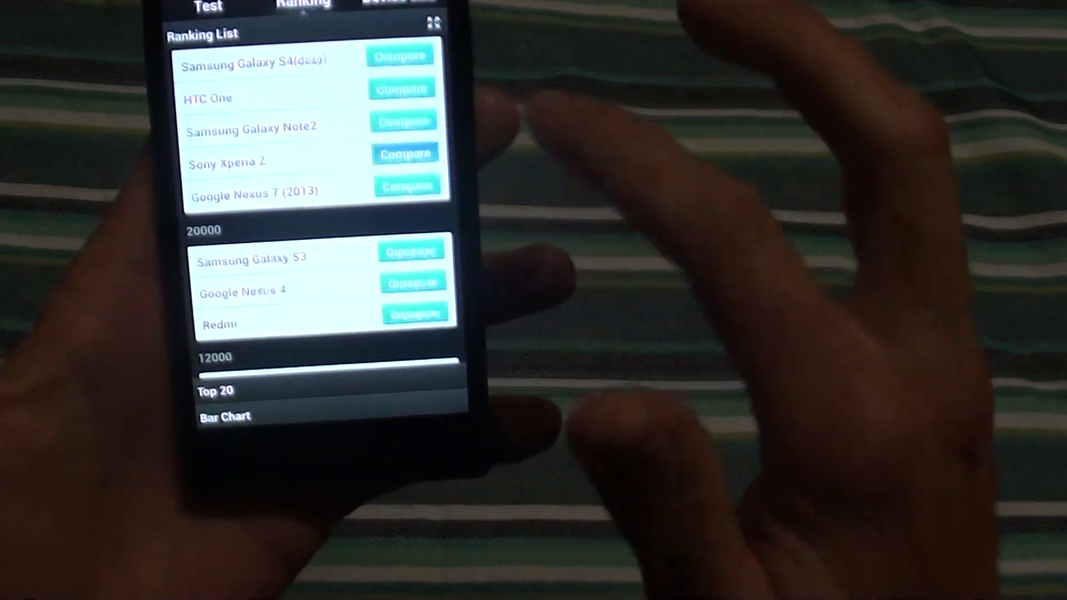
Compare this phone with the Samsung Galaxy S3 entry in the ranking list
{"action": "left_click", "coordinate": [404, 152]}
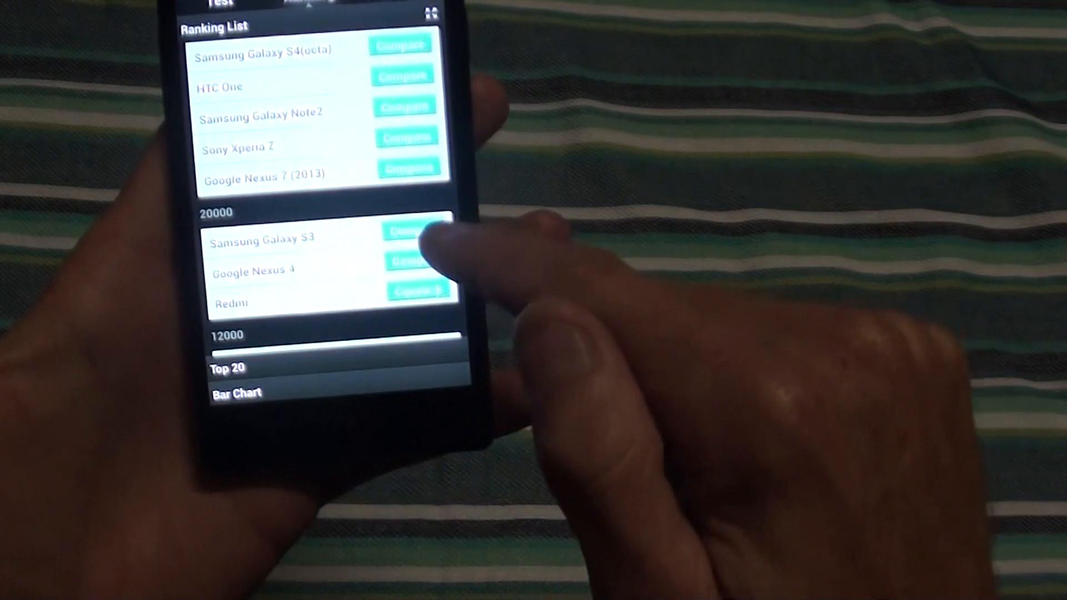
{"action": "left_click", "coordinate": [408, 243]}
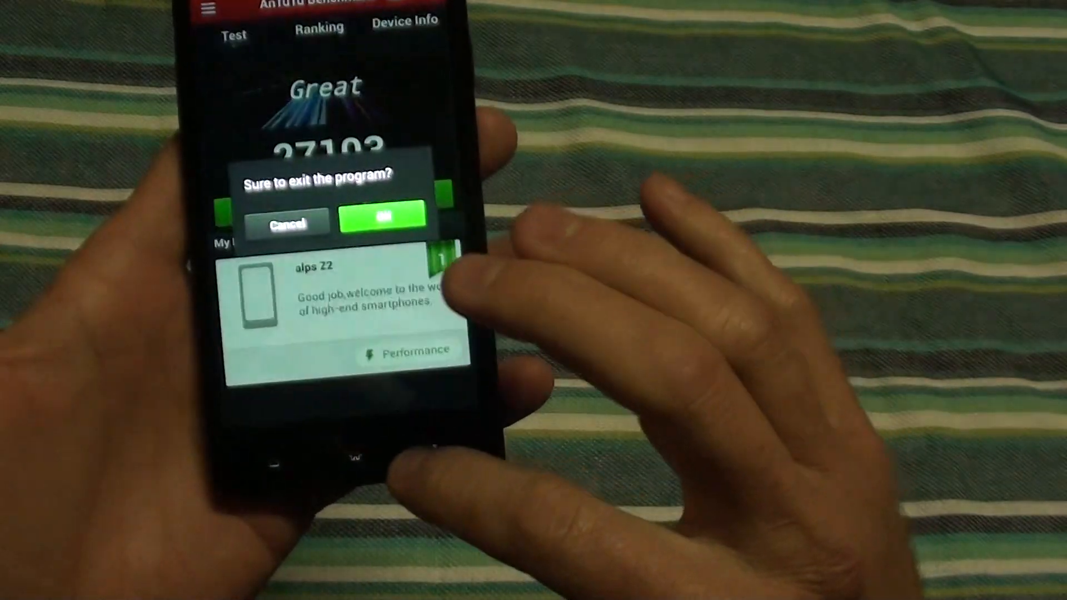
Cancel the exit prompt and compare against a phone in the 30000-score tier
{"action": "left_click", "coordinate": [286, 223]}
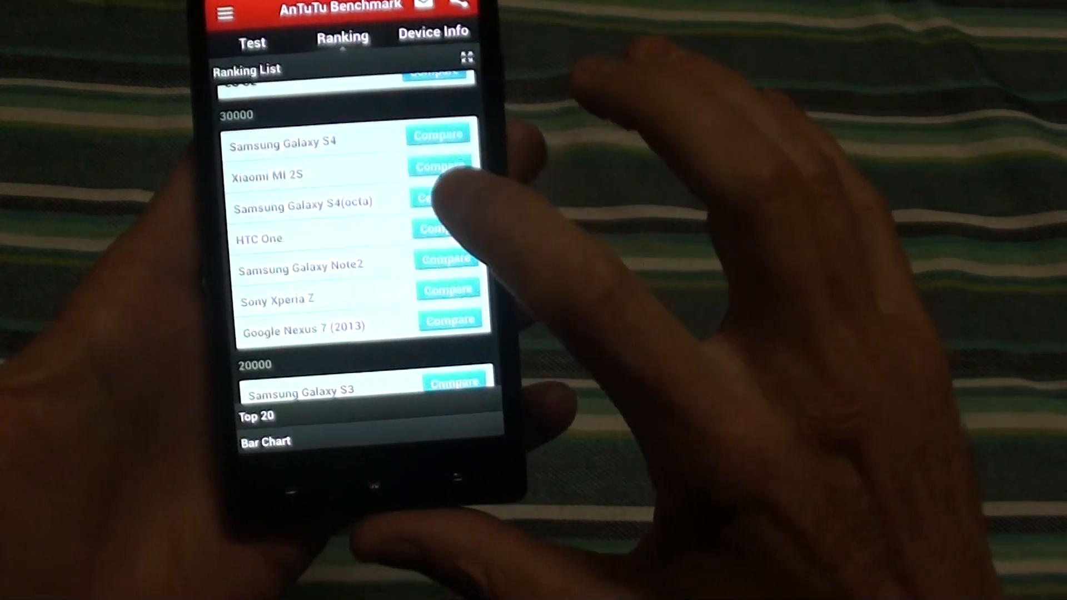
{"action": "left_click", "coordinate": [432, 198]}
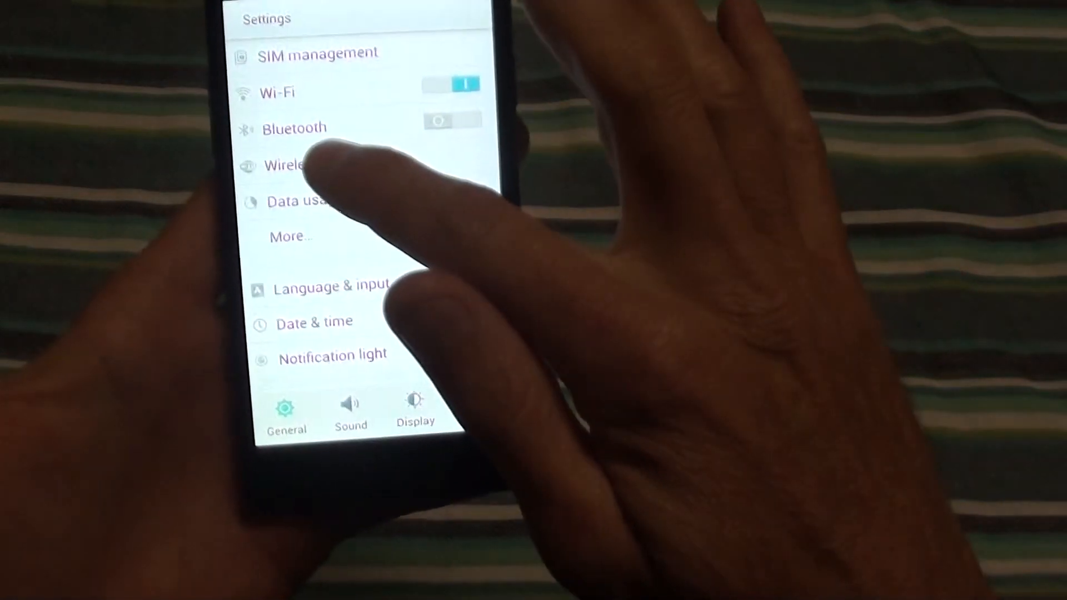
In Settings' General list, scroll down to Developer options, Storage, Battery and About phone
{"action": "left_click", "coordinate": [286, 166]}
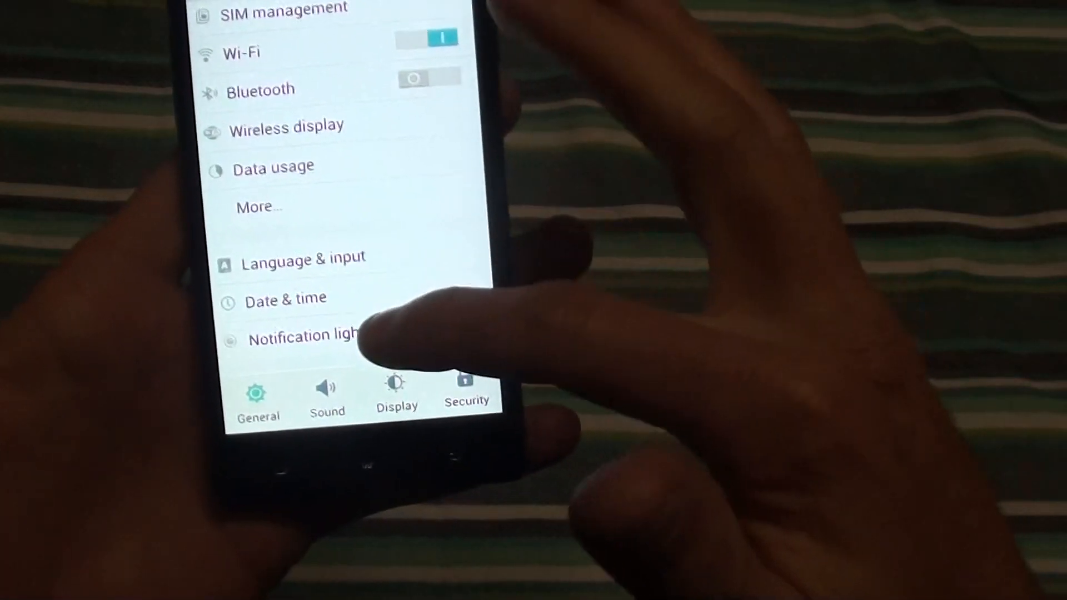
{"action": "left_click", "coordinate": [303, 338]}
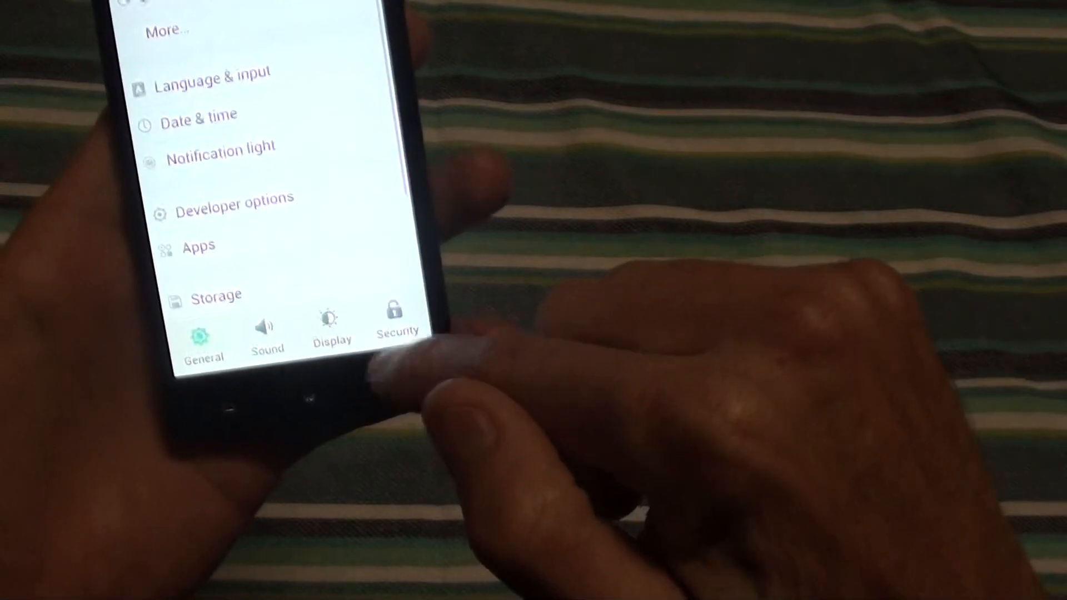
{"action": "scroll", "scroll_direction": "down", "scroll_amount": 3}
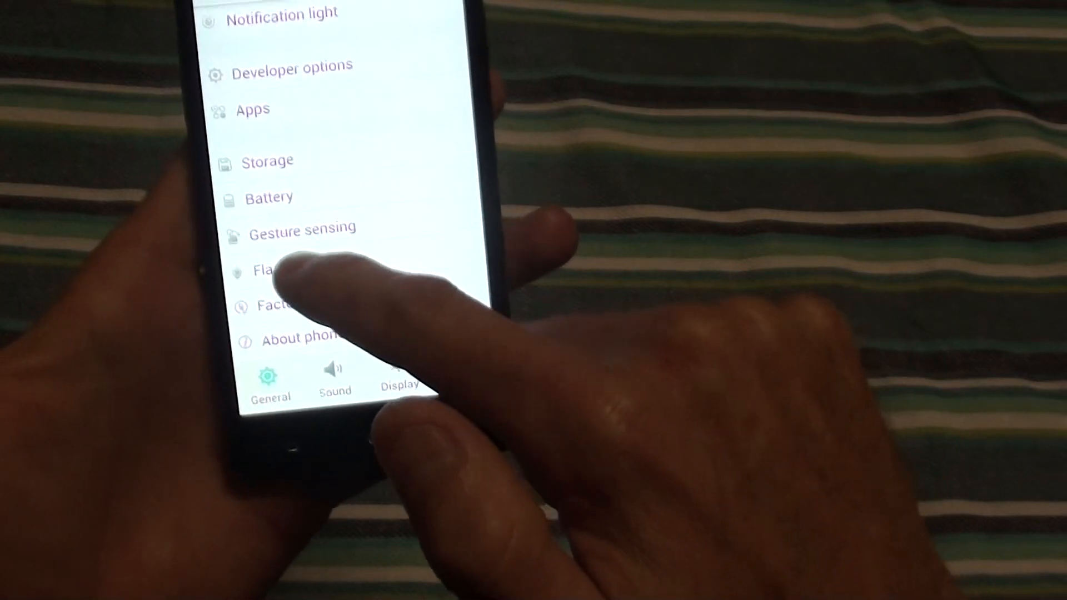
{"action": "left_click", "coordinate": [266, 270]}
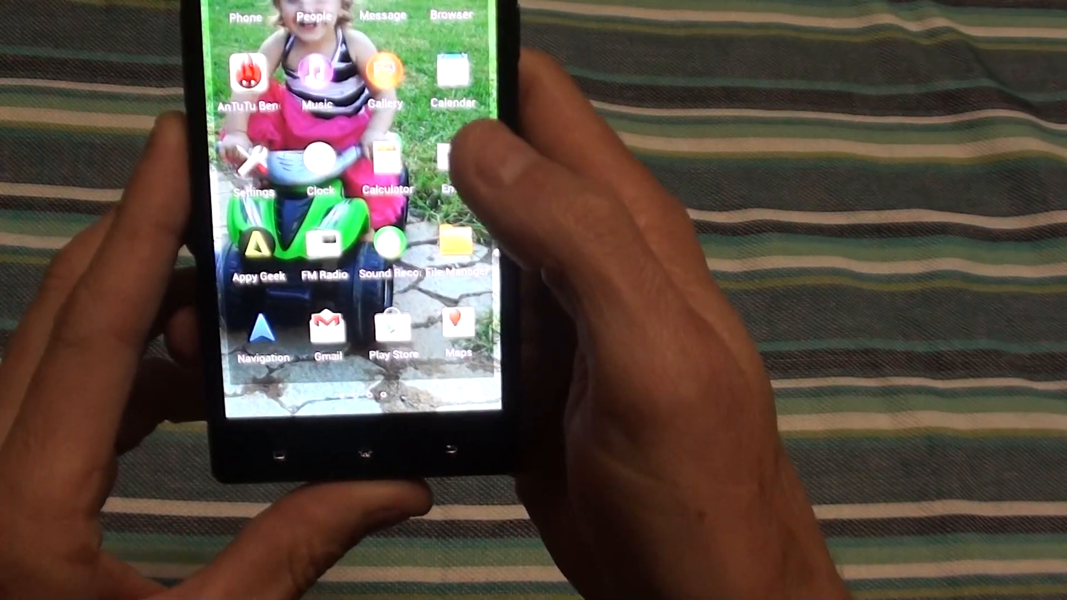
Open Gallery and browse the album grid with Camera, Download and Screenshot
{"action": "left_click", "coordinate": [387, 73]}
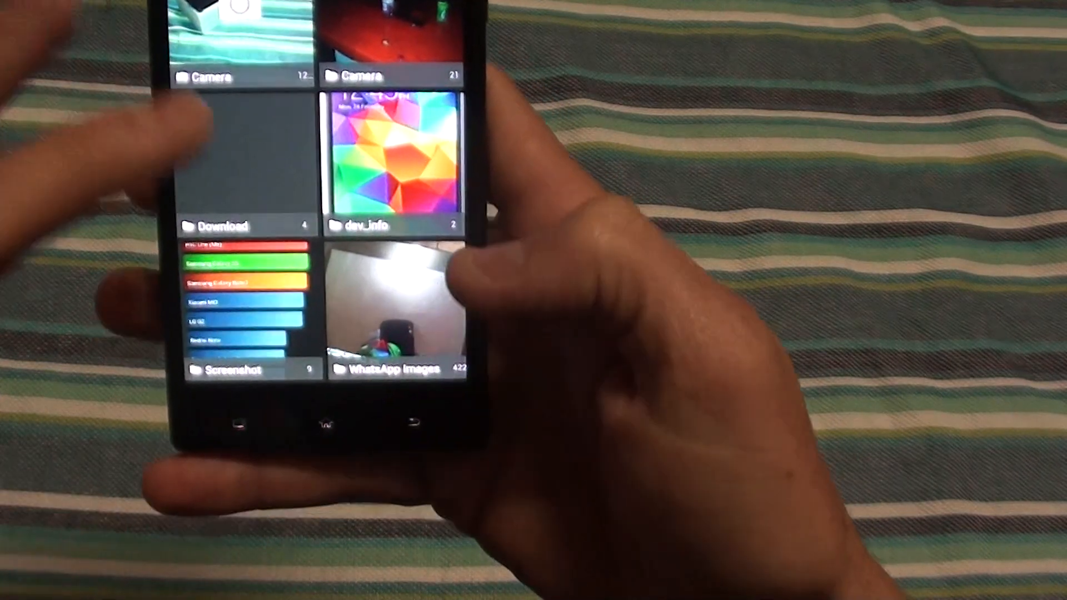
{"action": "scroll", "scroll_direction": "down", "scroll_amount": 3}
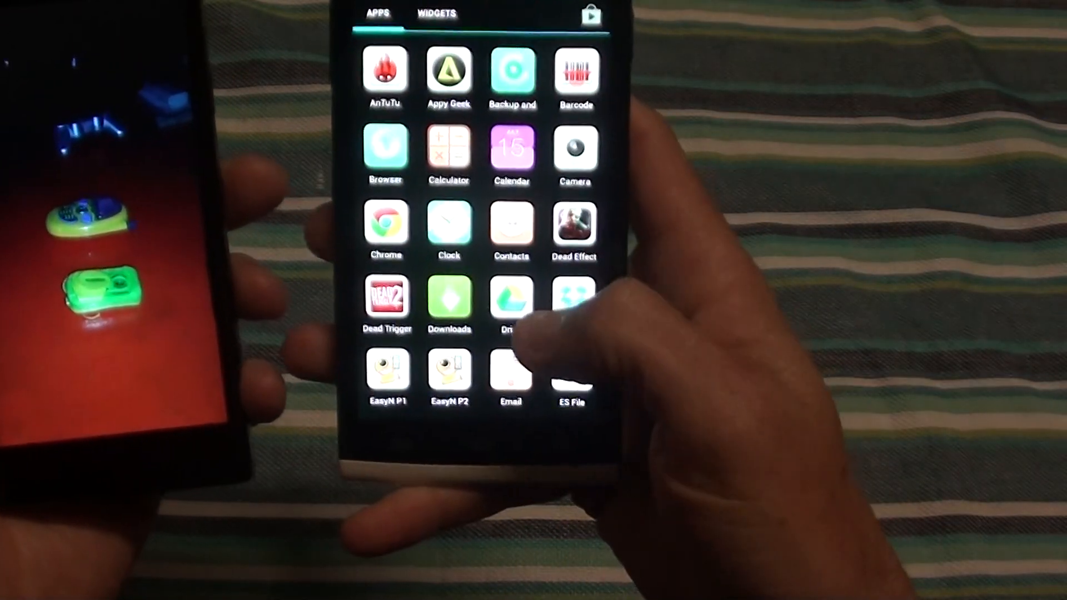
Swipe through the app drawer's pages of installed applications
{"action": "scroll", "scroll_direction": "left", "scroll_amount": 3}
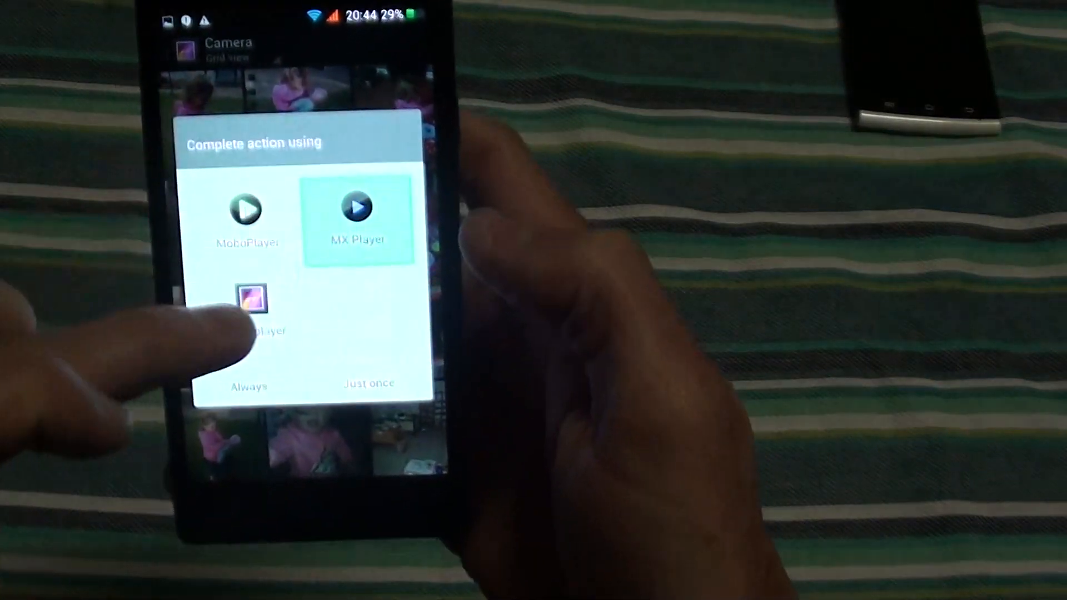
Choose the phone's own video player in the Complete action using chooser
{"action": "left_click", "coordinate": [357, 208]}
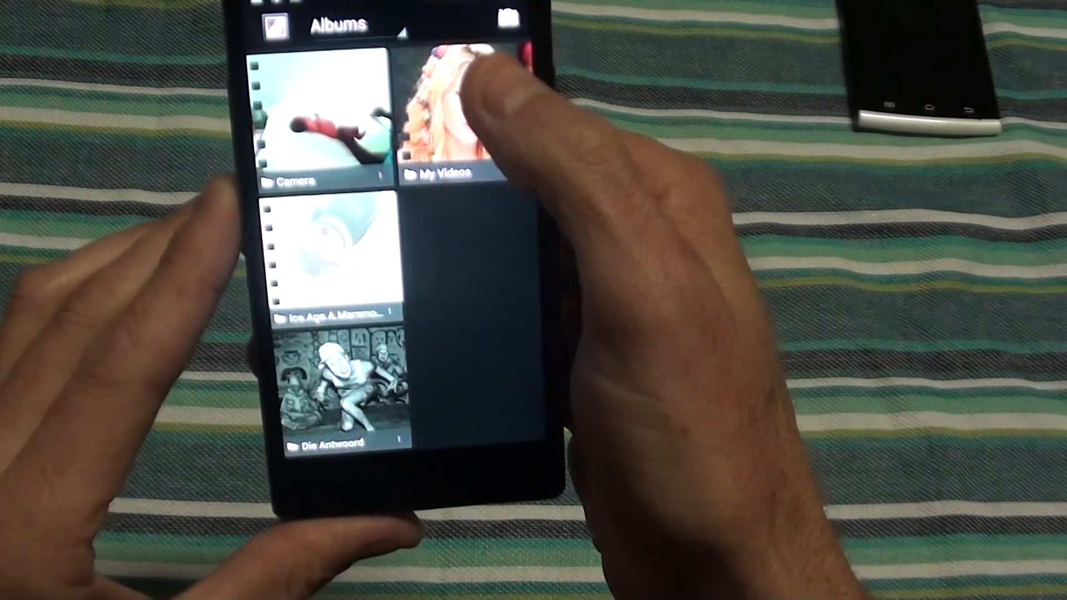
Play the clip from the My Videos album
{"action": "left_click", "coordinate": [443, 122]}
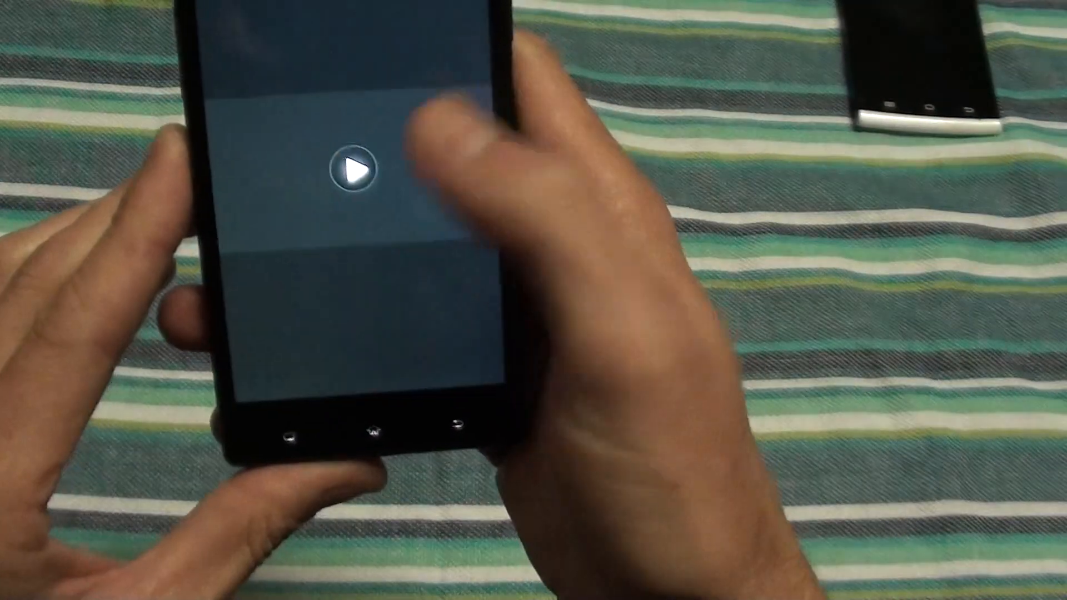
{"action": "left_click", "coordinate": [352, 166]}
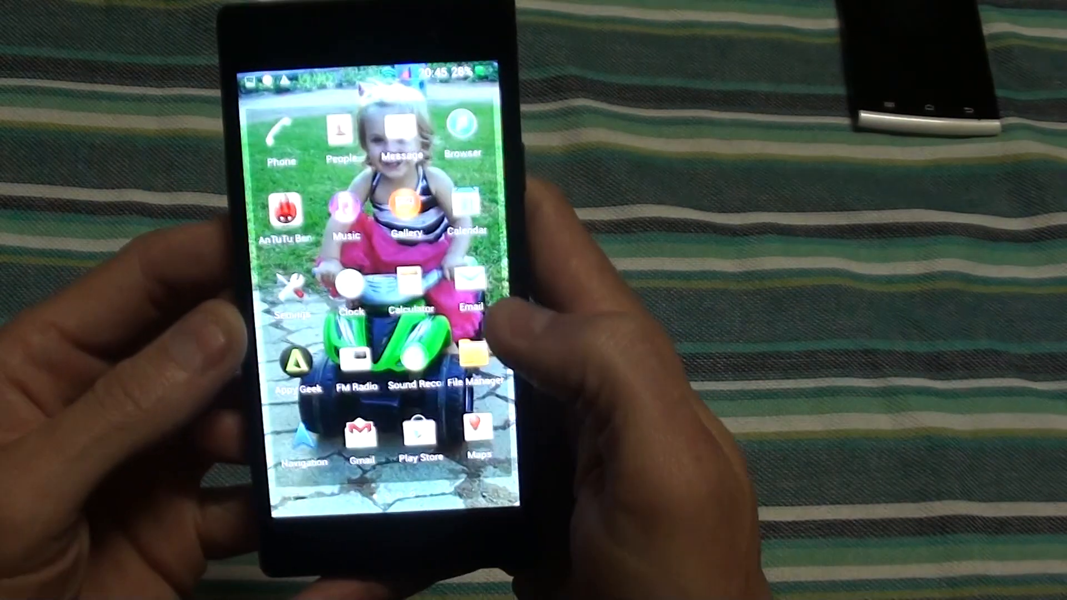
Swipe across the home screens to reach the Chrome shortcut
{"action": "scroll", "scroll_direction": "left", "scroll_amount": 3}
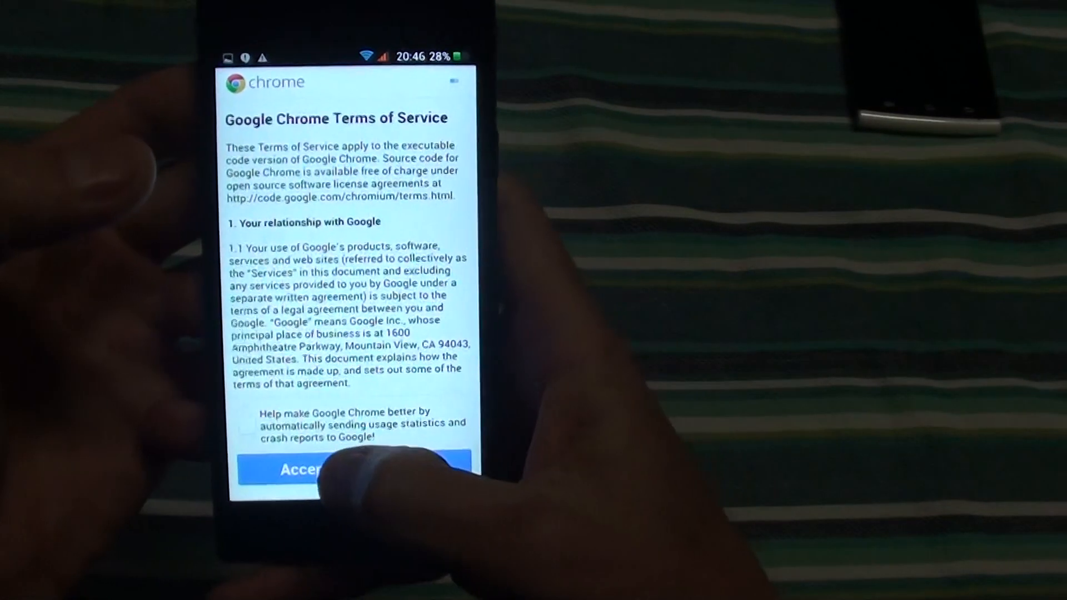
{"action": "left_click", "coordinate": [344, 469]}
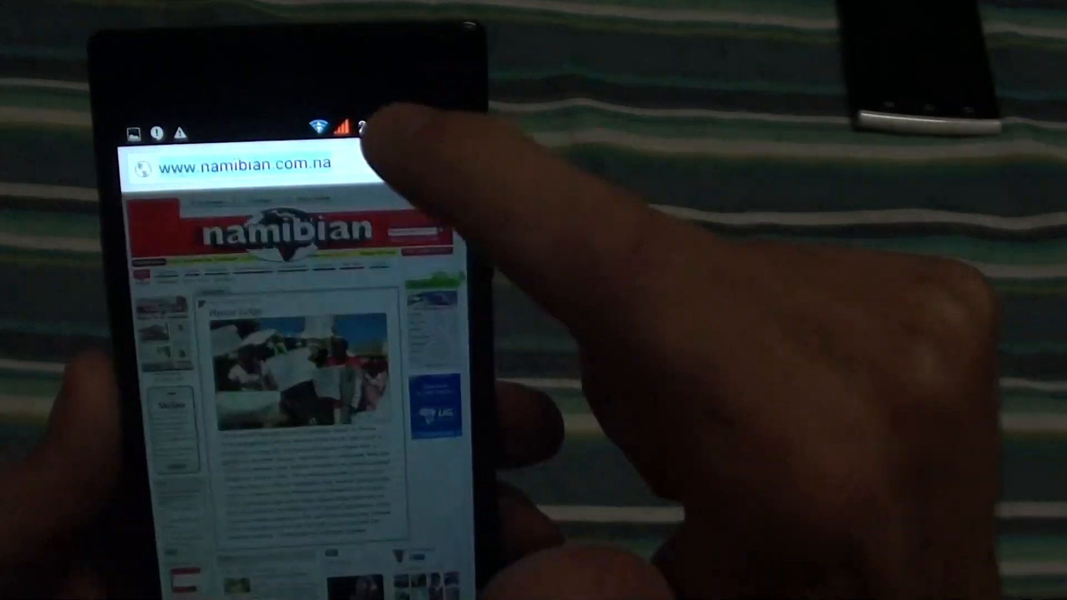
Zoom into the 'Please judge' workers' petition story and scroll through its text
{"action": "left_click", "coordinate": [252, 166]}
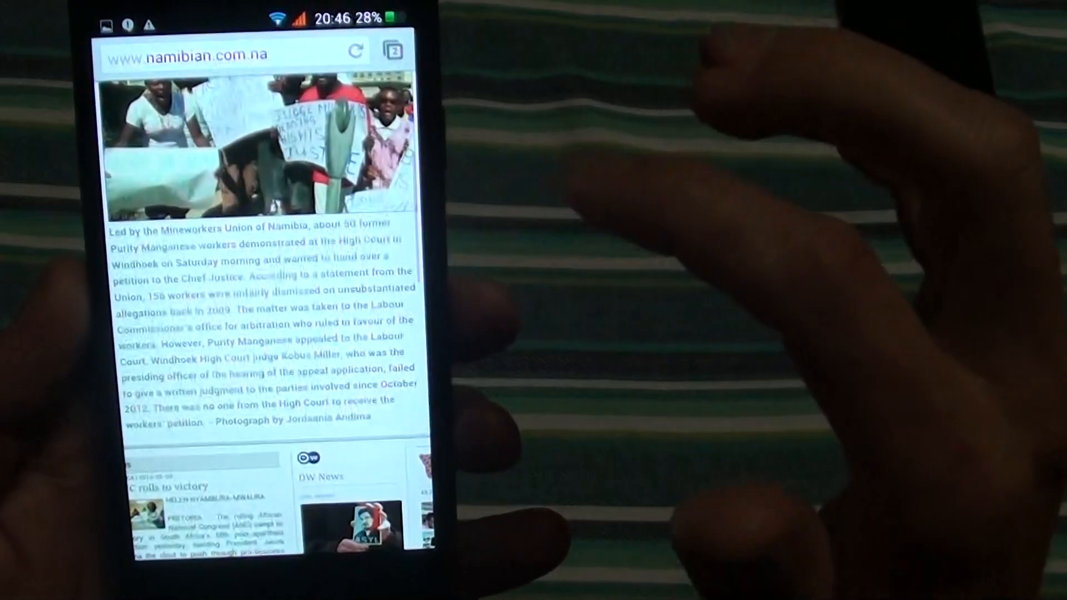
{"action": "scroll", "scroll_direction": "down", "scroll_amount": 3}
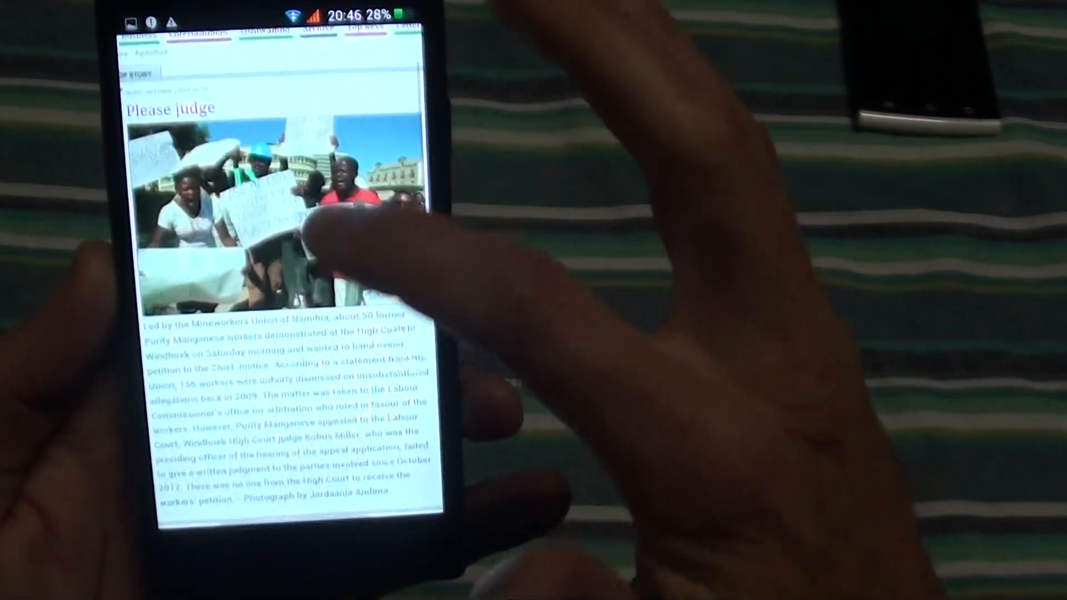
{"action": "scroll", "scroll_direction": "down", "scroll_amount": 3}
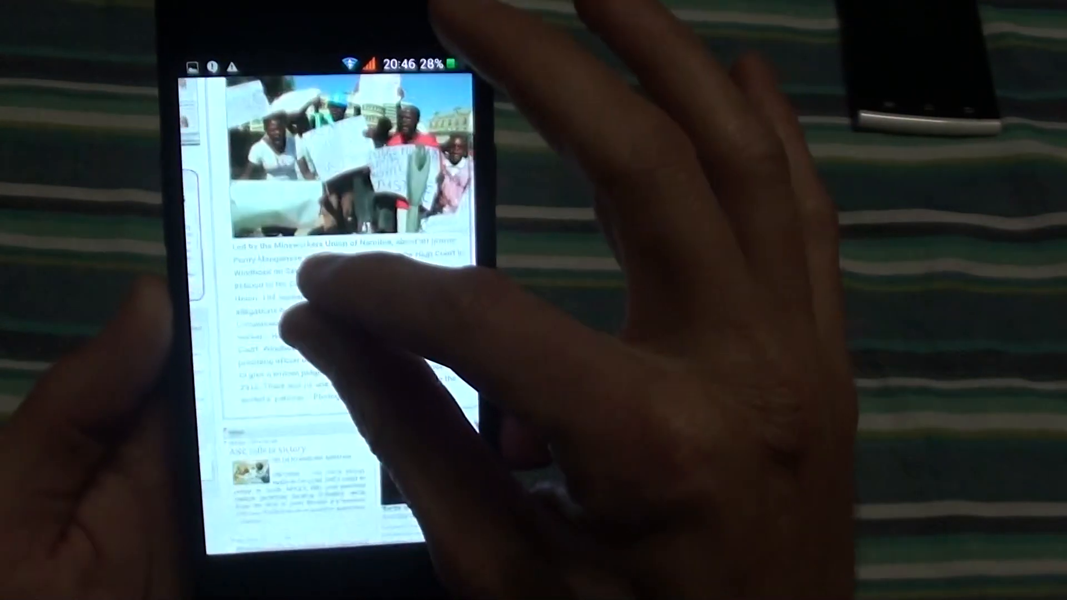
{"action": "scroll", "scroll_direction": "down", "scroll_amount": 3}
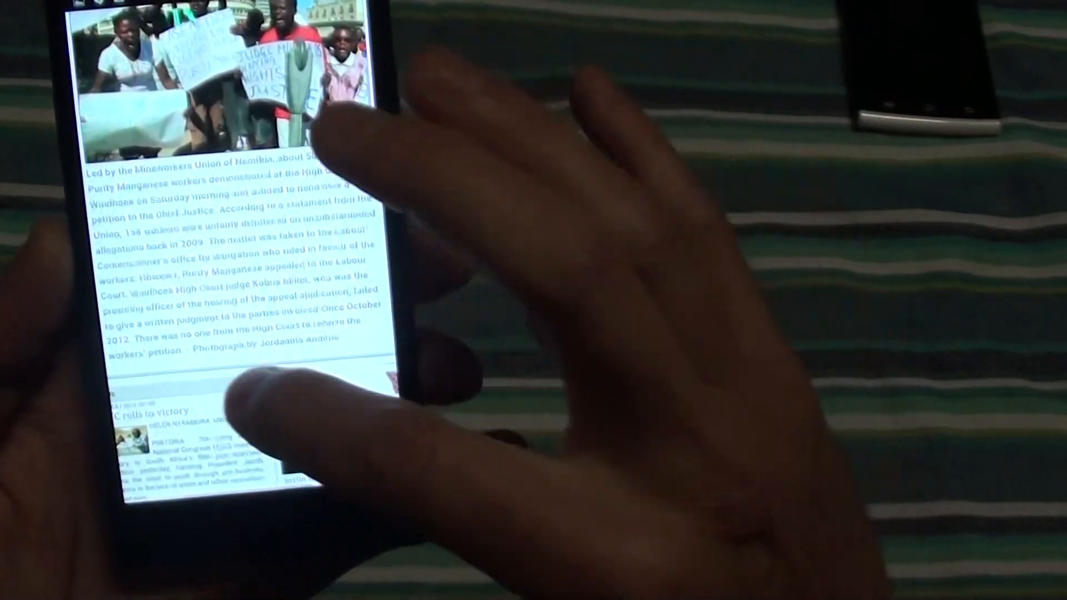